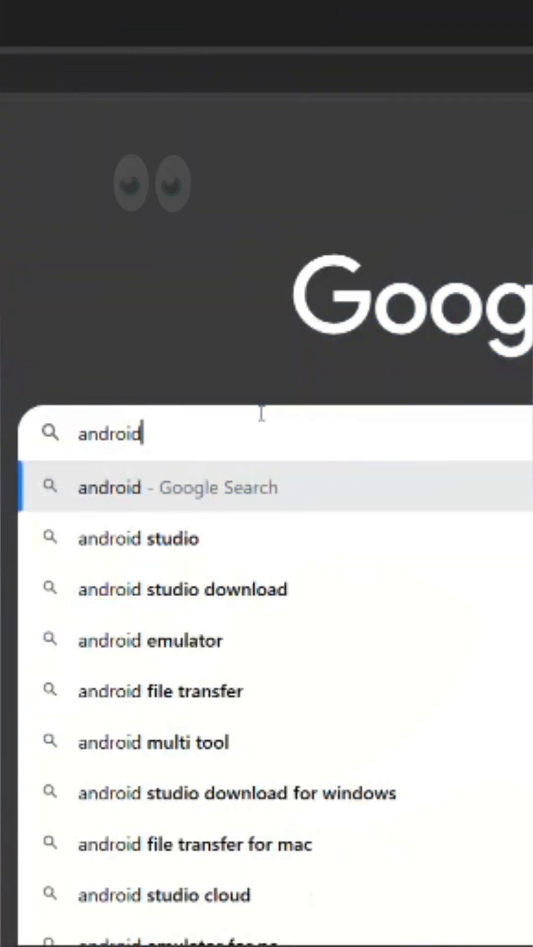
Step: Search Google for 'android studio' and follow the official Android Studio download result
type("studio")
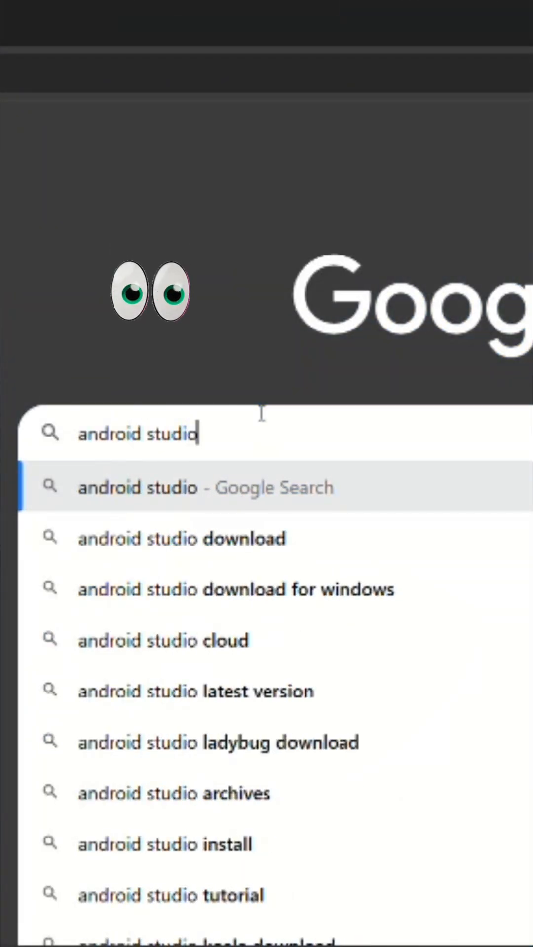
key("Enter")
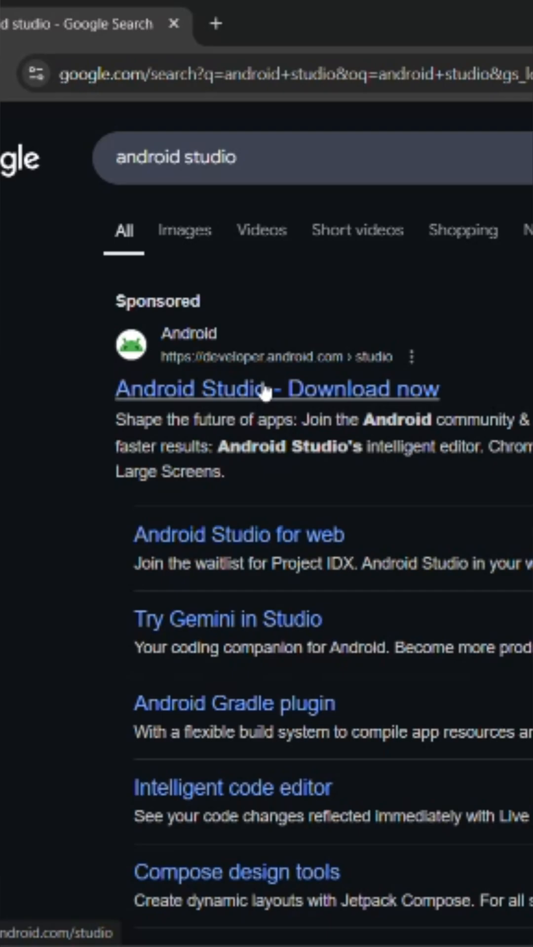
left_click(277, 389)
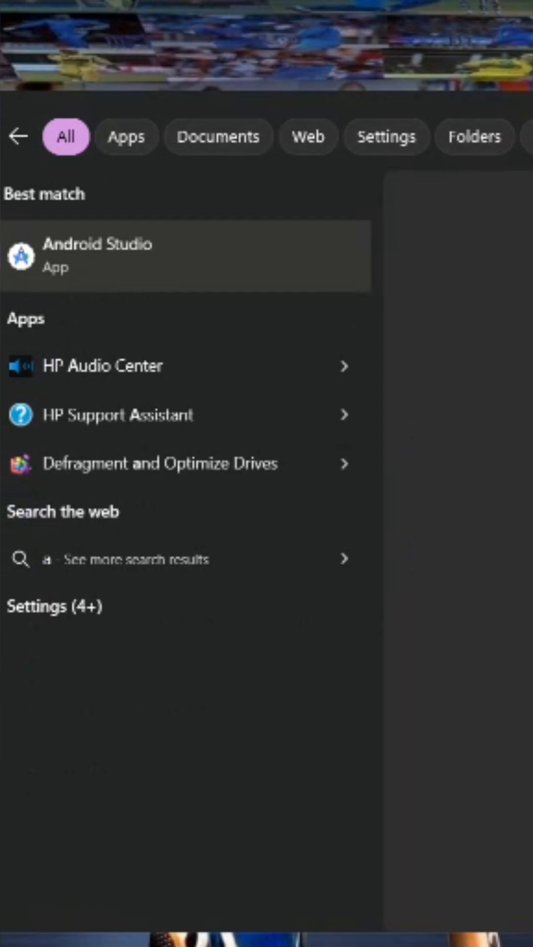
Step: Find Android Studio via Windows search ('andr') and launch it to the New Project gallery
type("ndr")
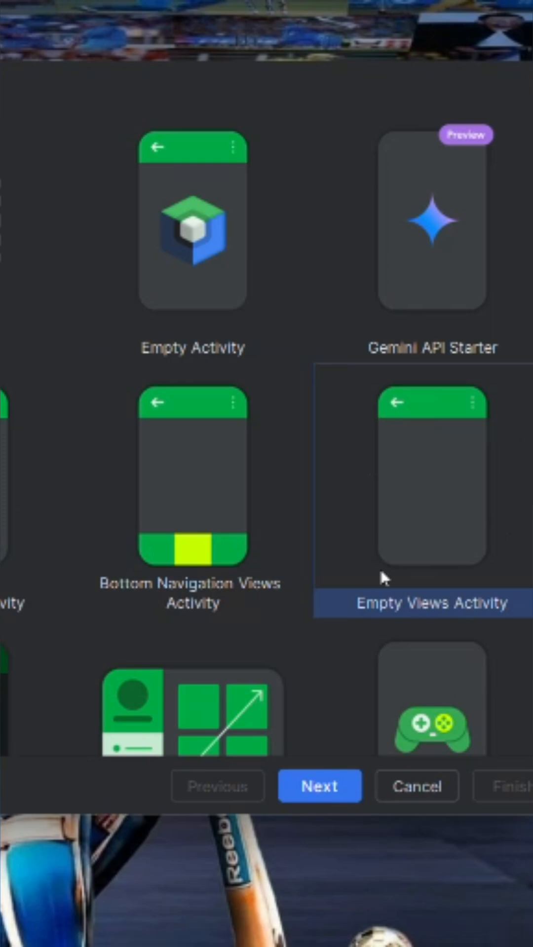
Step: Create an Empty Views Activity project named 'demo', landing in MainActivity.kt
left_click(319, 786)
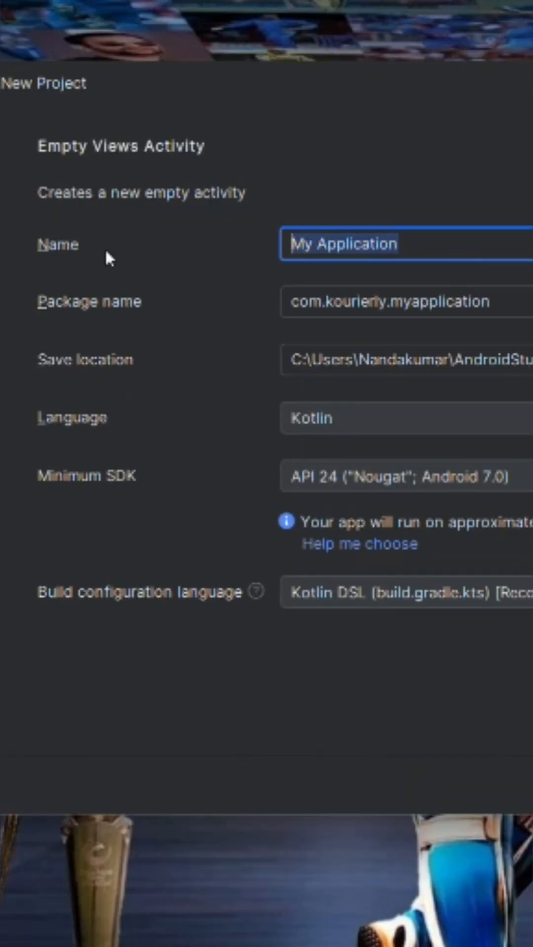
type("demo")
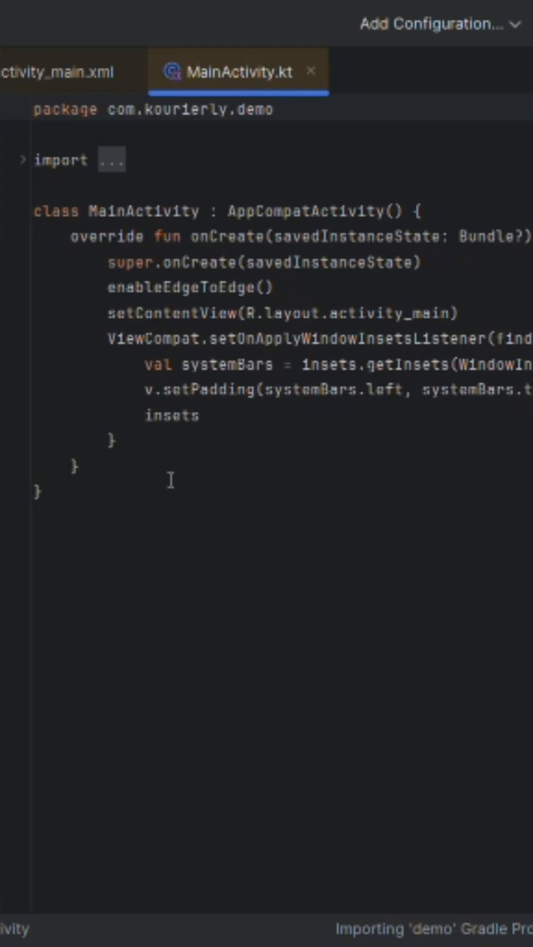
Step: Replace the file with fun main(){ print("Hello World") } and run it from the gutter
key("ctrl+a")
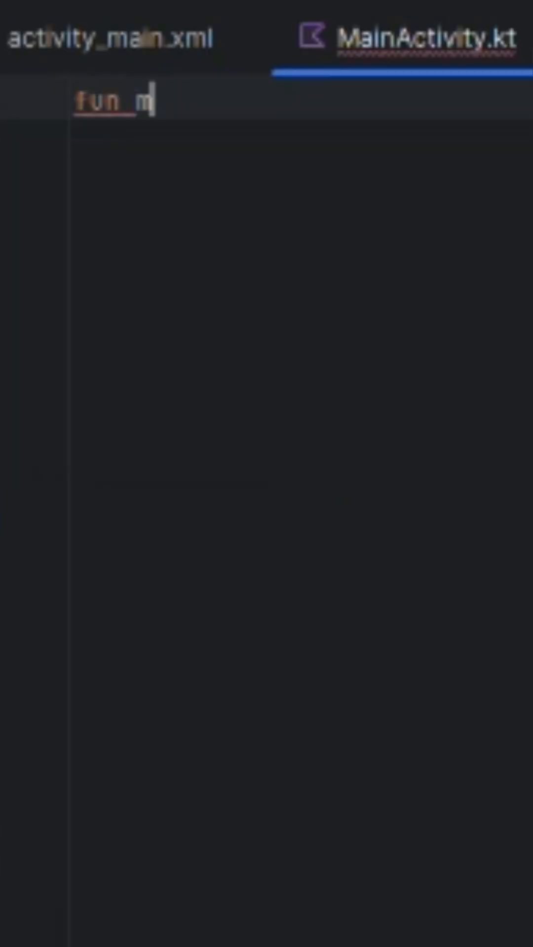
type("ain(){")
type("print(\"Hello Wor\")")
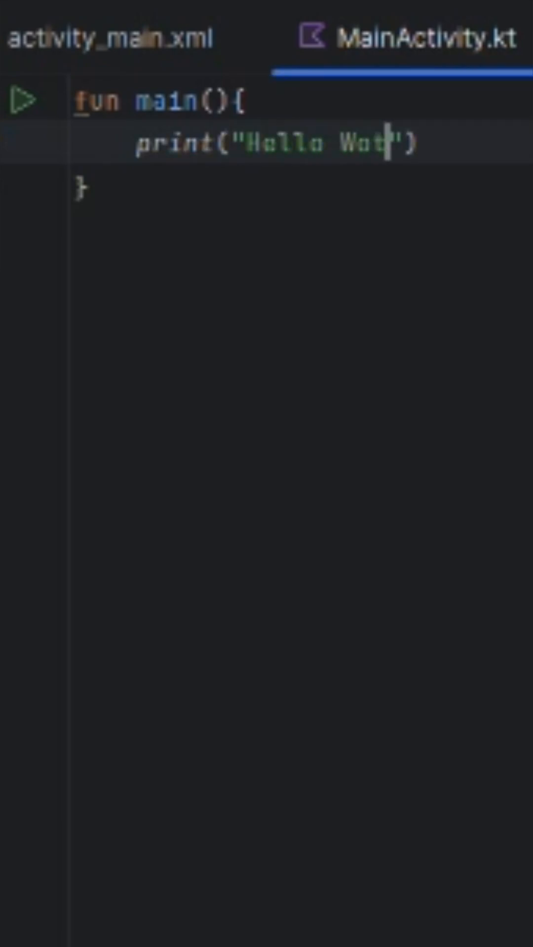
left_click(24, 99)
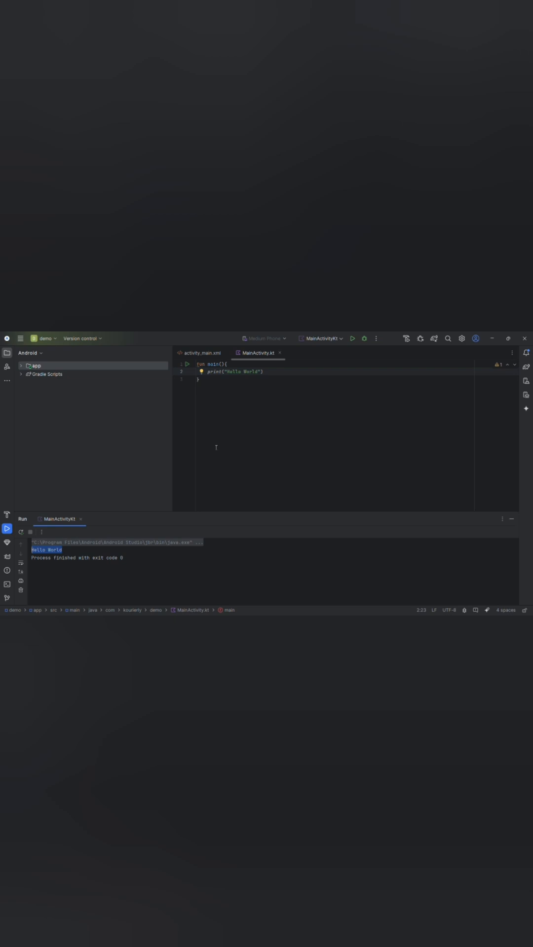
Step: Add fun abc(){ print("Code Arcade") }, call abc() from main, and bring up main's run options
type("fun")
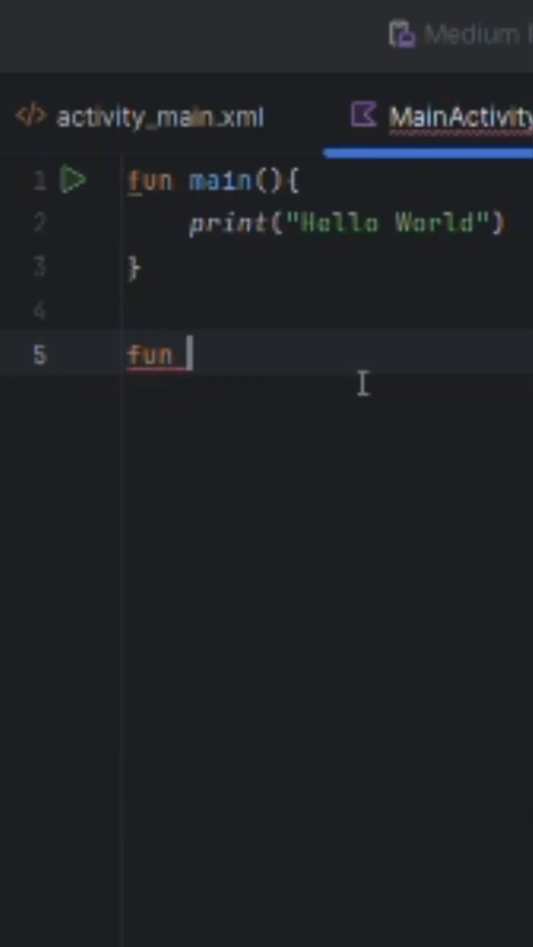
type("abc(){}")
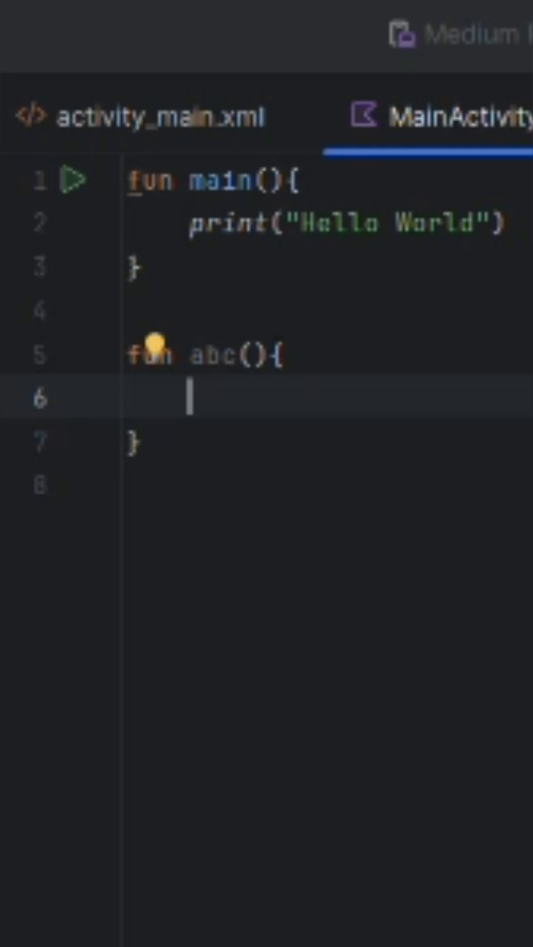
type("print(\"Co\")")
type("abc()")
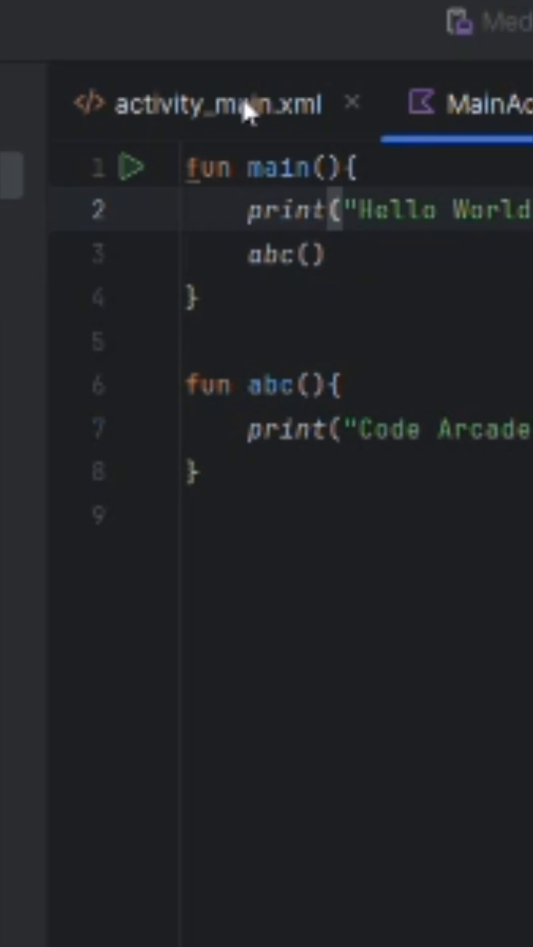
left_click(128, 166)
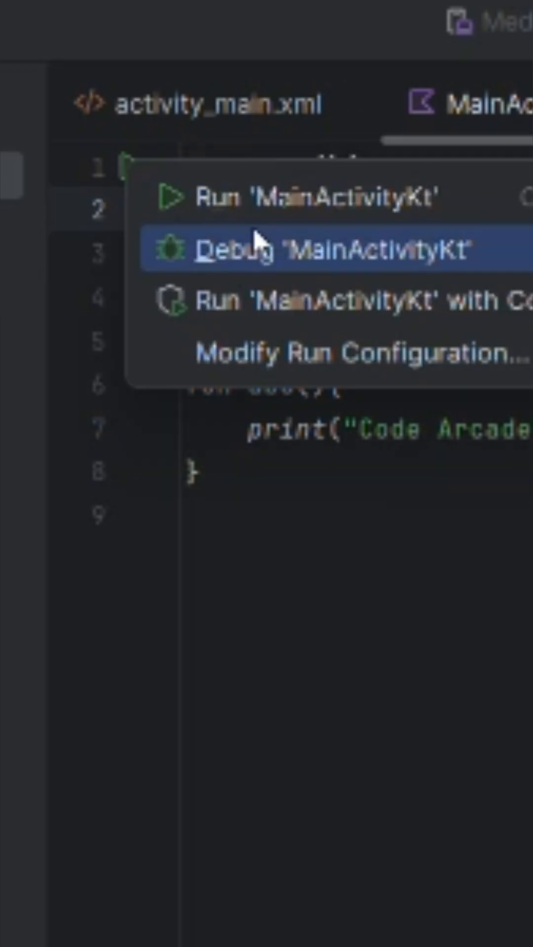